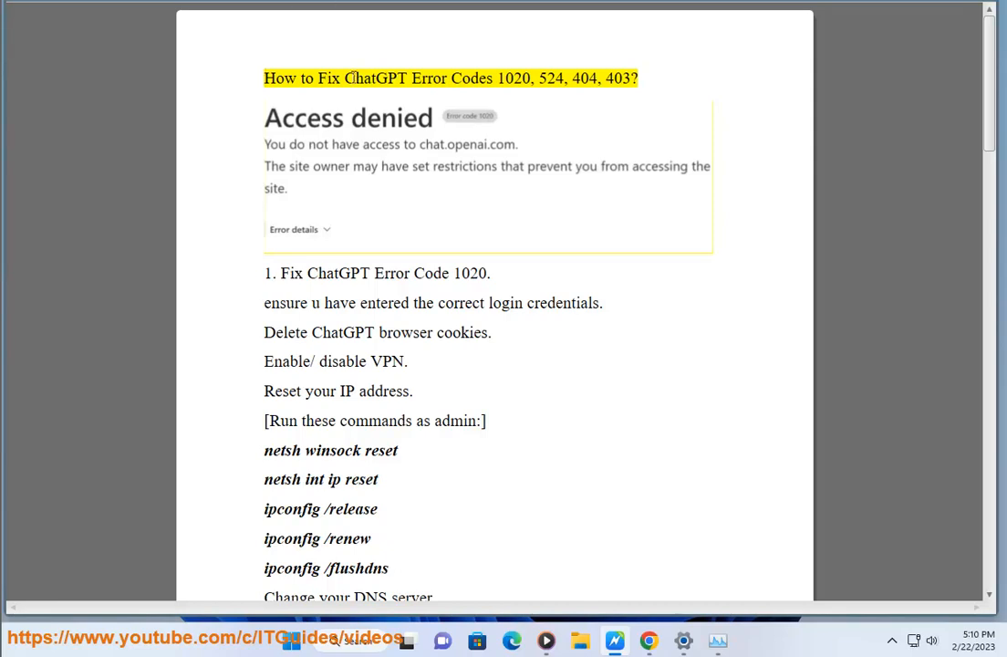
Highlight 'Delete ChatGPT browser cookies.' in the Word guide and start a new browser tab
{"action": "double_click", "coordinate": [511, 77]}
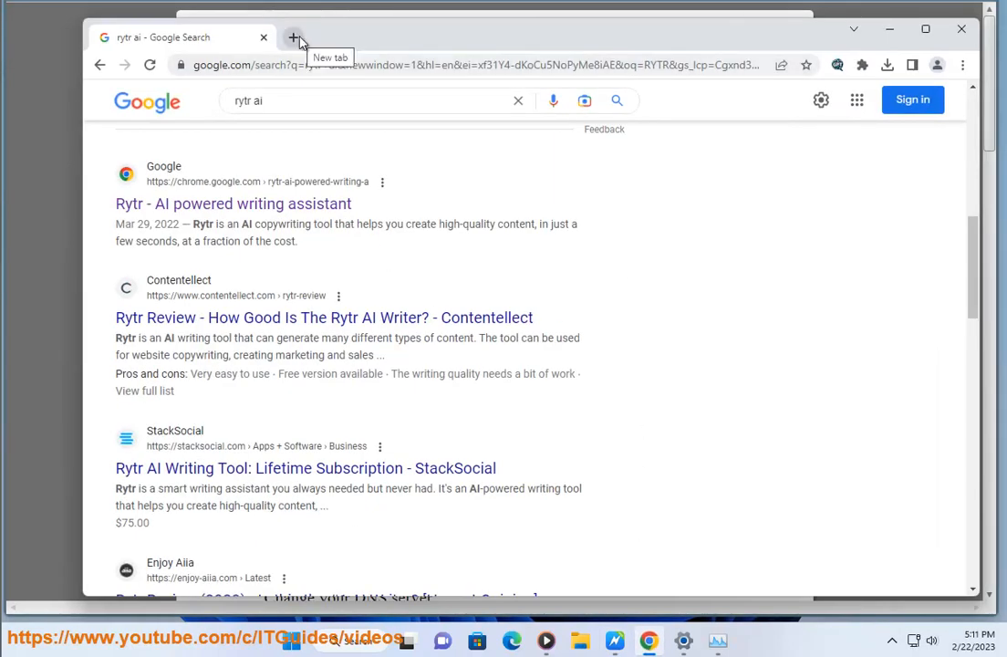
{"action": "left_click", "coordinate": [292, 37]}
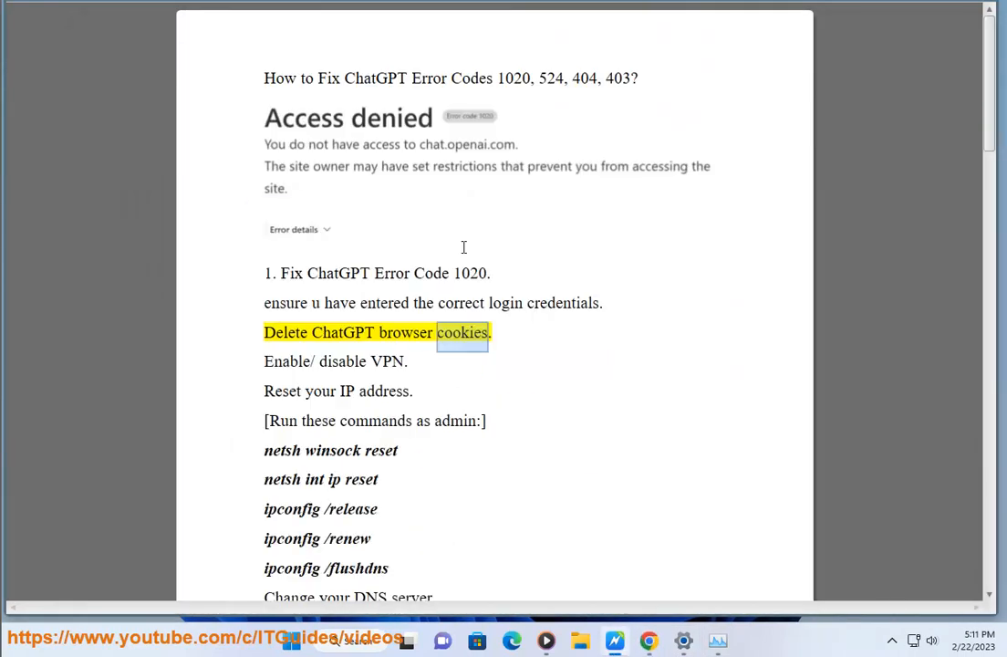
{"action": "mouse_move", "coordinate": [533, 154]}
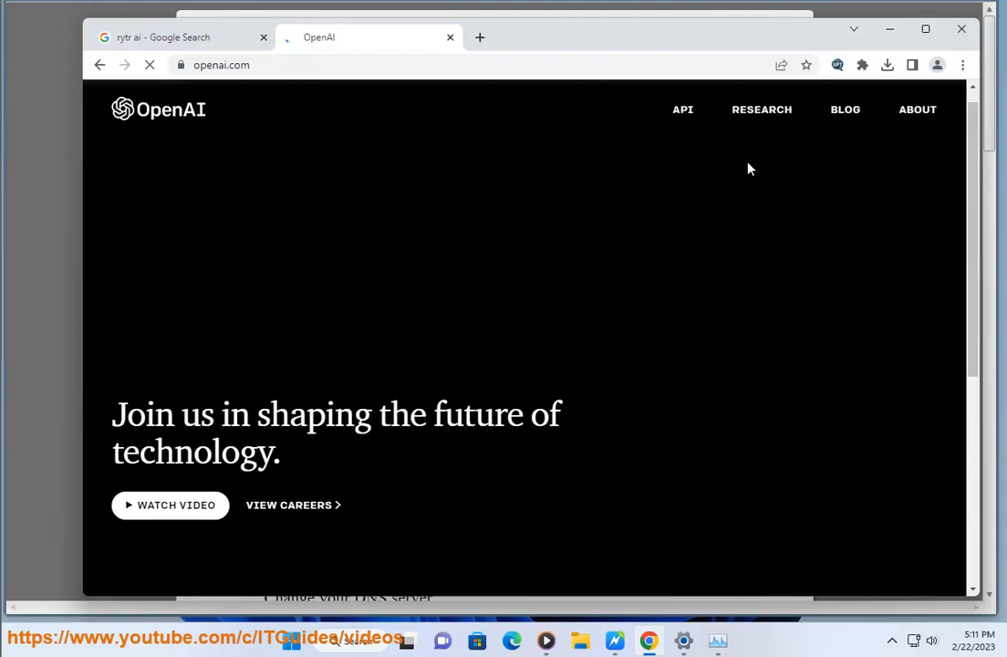
Reach the ChatGPT blog page from the openai.com footer and follow its 'Try' link
{"action": "scroll", "scroll_direction": "down", "scroll_amount": 3}
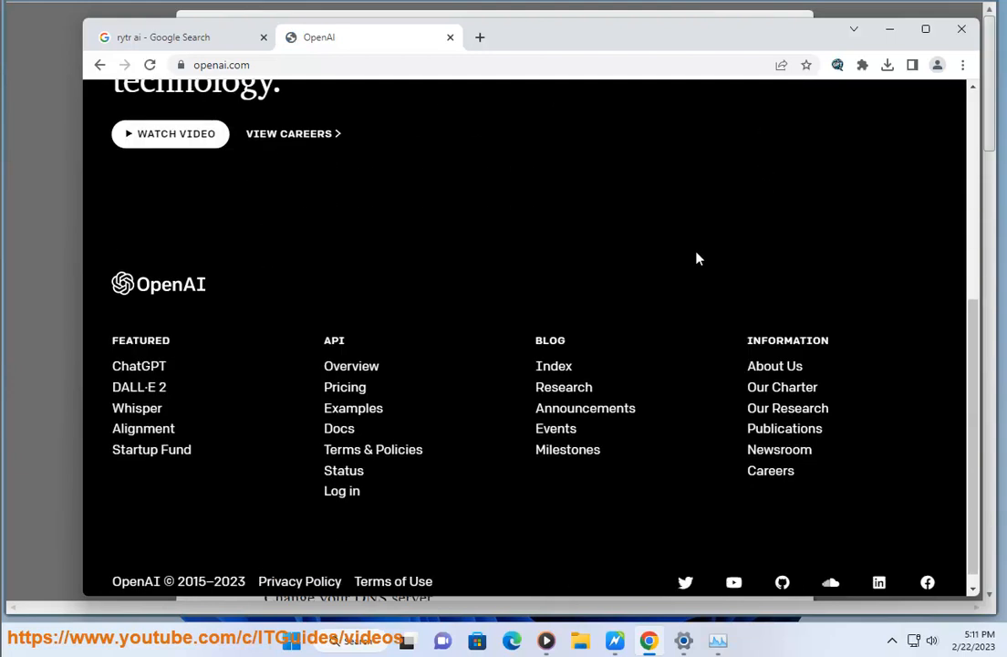
{"action": "mouse_move", "coordinate": [139, 367]}
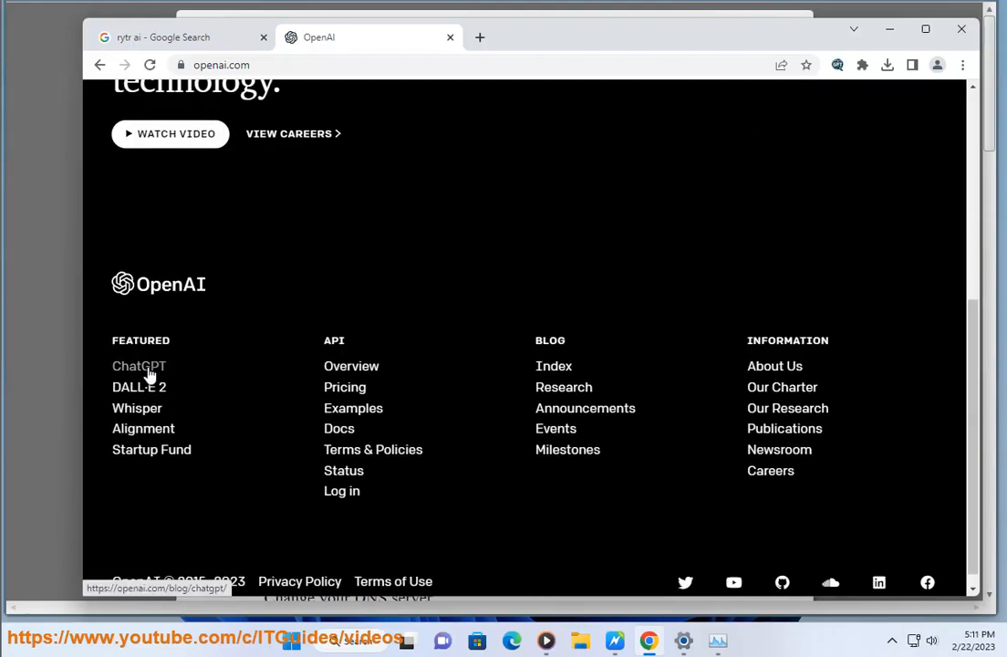
{"action": "left_click", "coordinate": [139, 365]}
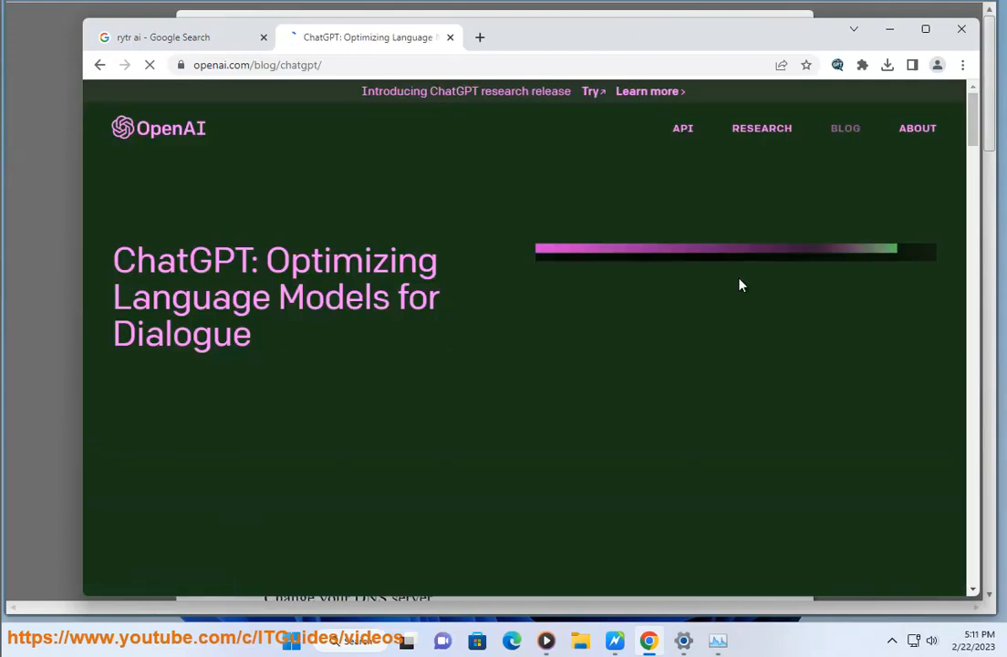
{"action": "scroll", "scroll_direction": "down", "scroll_amount": 3}
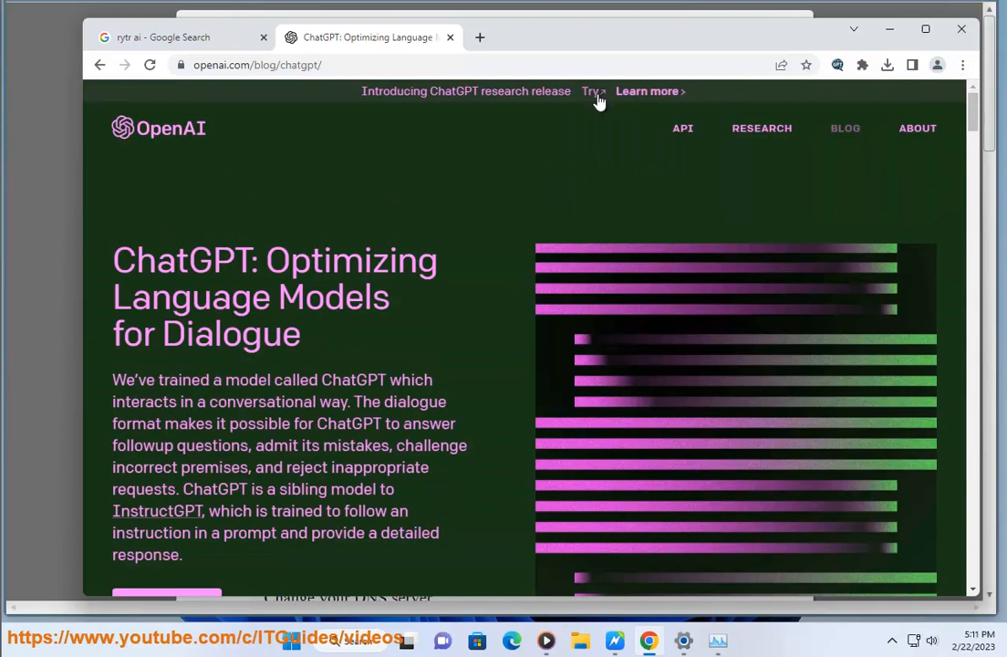
{"action": "left_click", "coordinate": [588, 91]}
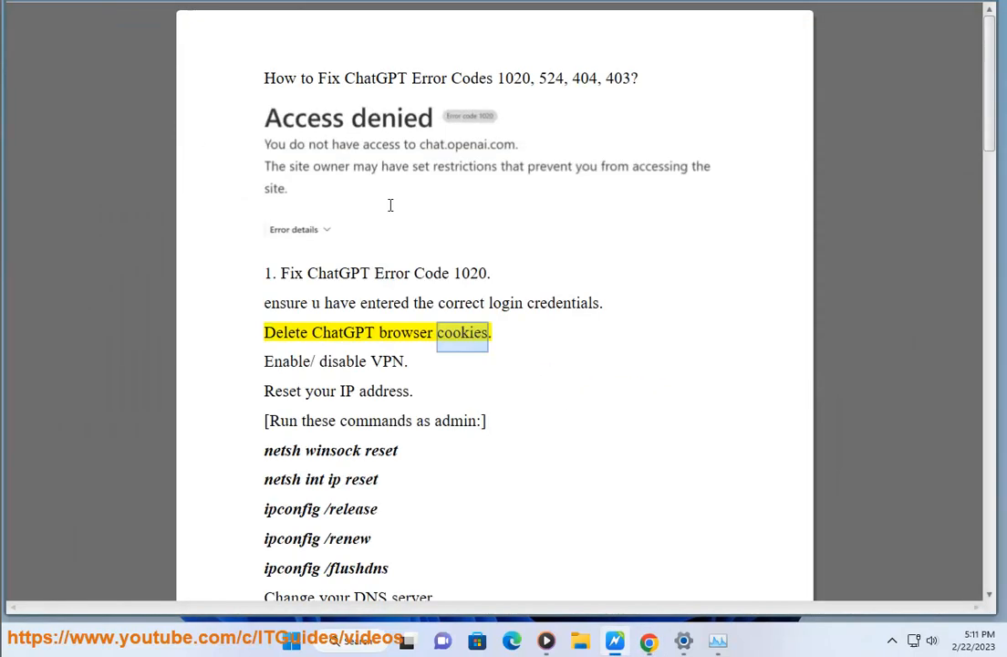
{"action": "mouse_move", "coordinate": [533, 277]}
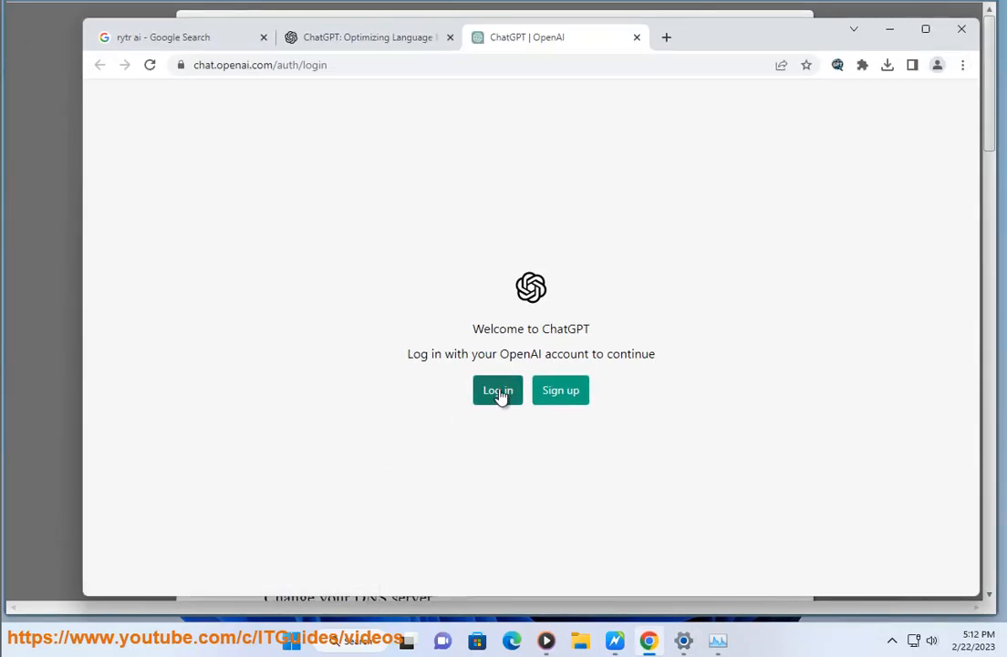
Reach Chrome Settings' cookie results and bring up Clear browsing data for all time with cookies and cache
{"action": "left_click", "coordinate": [496, 391]}
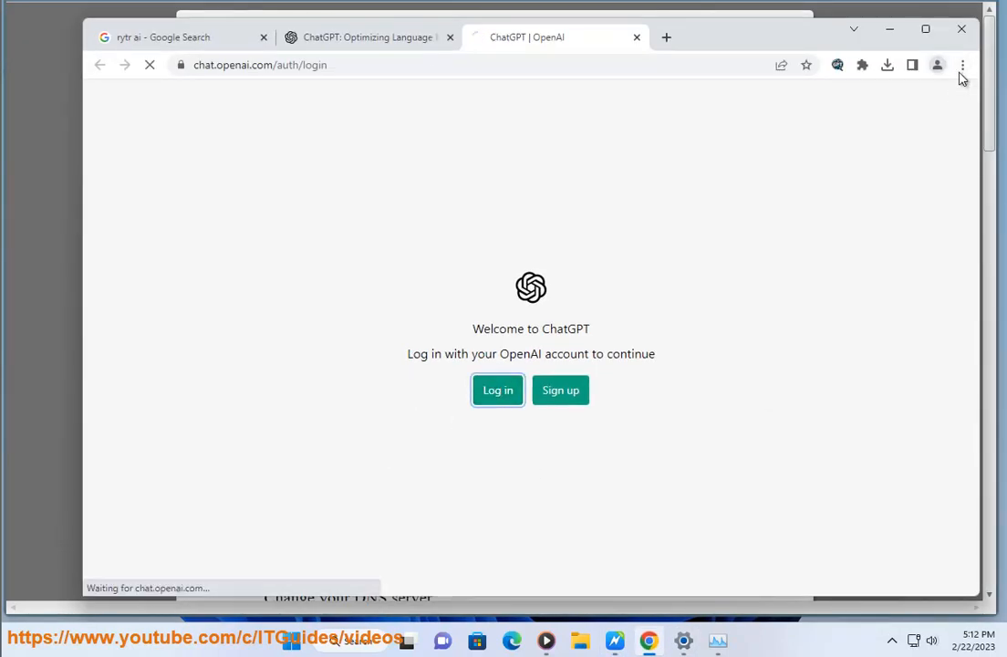
{"action": "left_click", "coordinate": [964, 66]}
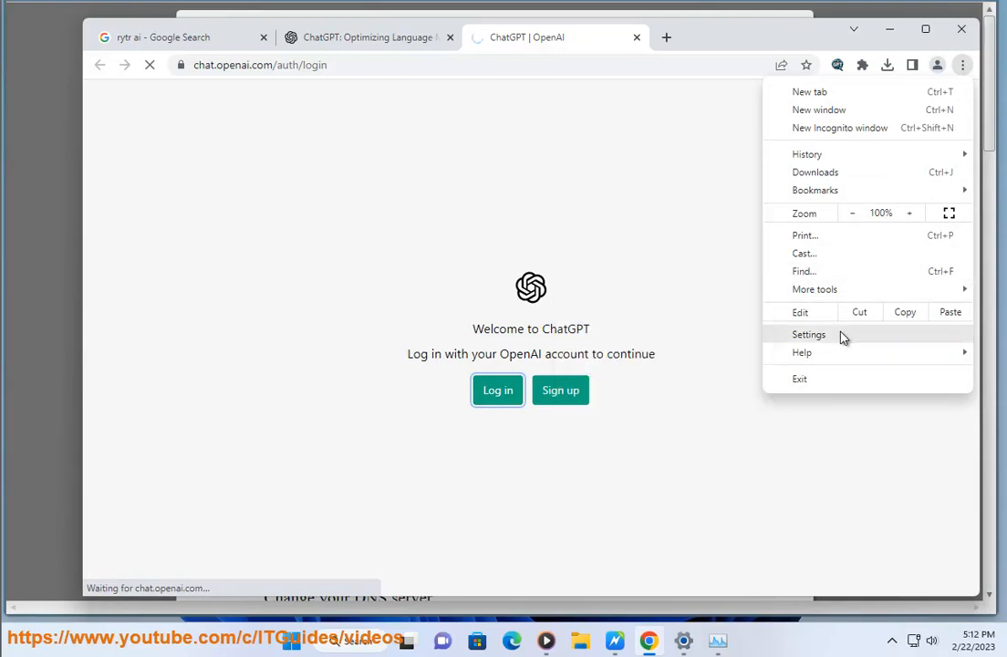
{"action": "left_click", "coordinate": [808, 334]}
{"action": "type", "text": "COOKIE"}
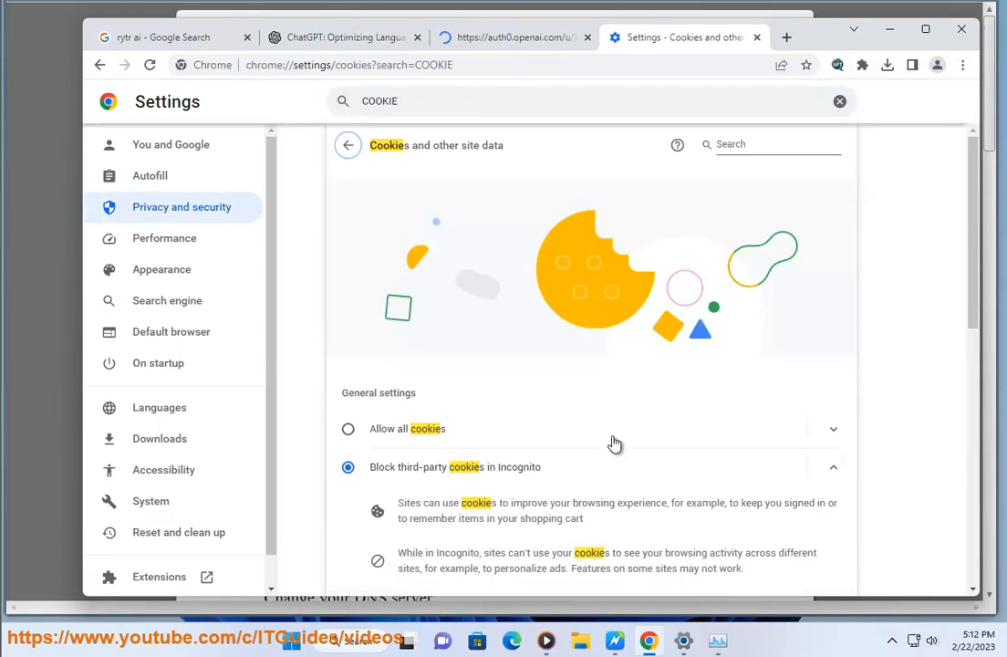
{"action": "scroll", "scroll_direction": "down", "scroll_amount": 3}
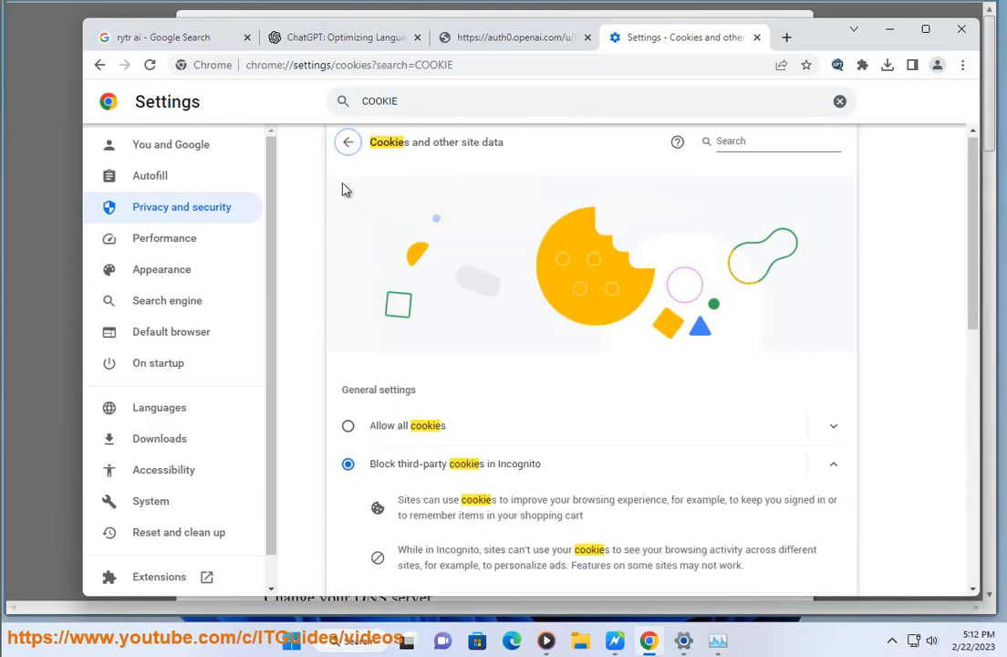
{"action": "left_click", "coordinate": [347, 143]}
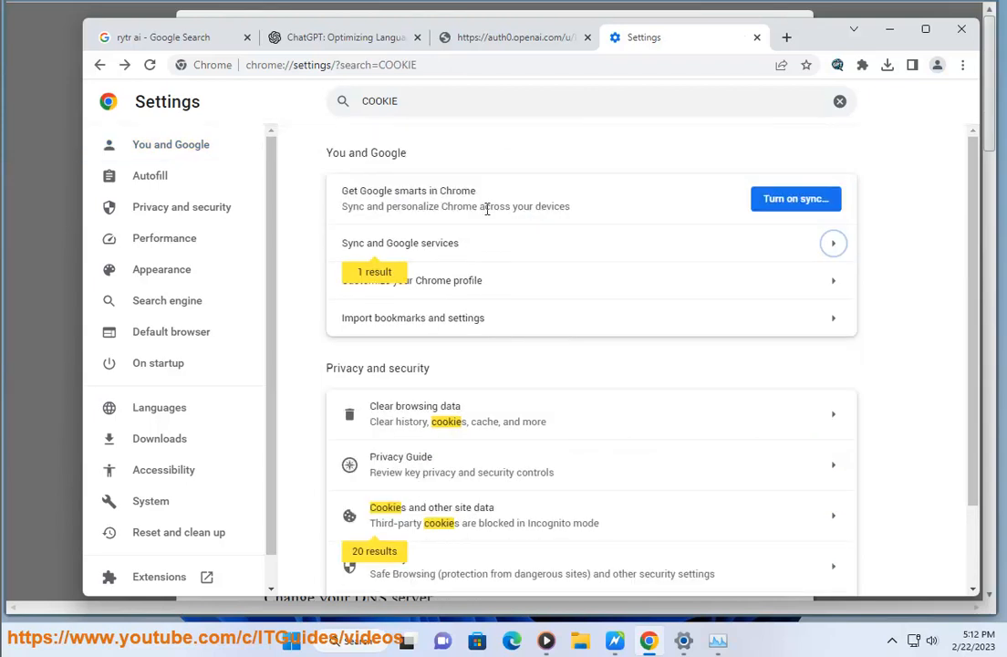
{"action": "left_click", "coordinate": [415, 412]}
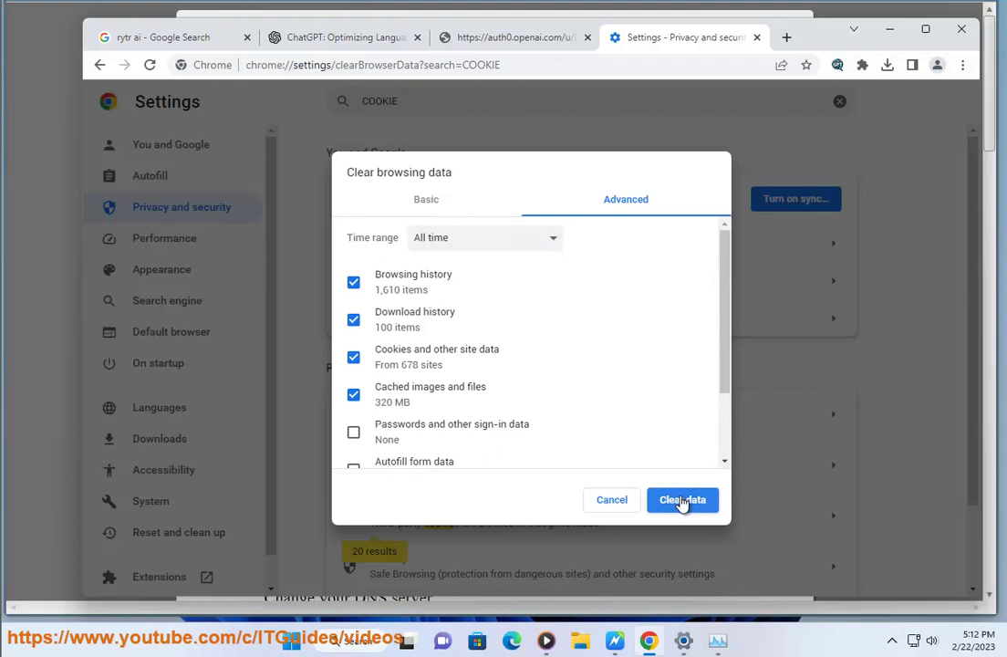
Clear the chosen browsing data, then go to the Windows Settings Accounts page
{"action": "left_click", "coordinate": [683, 500]}
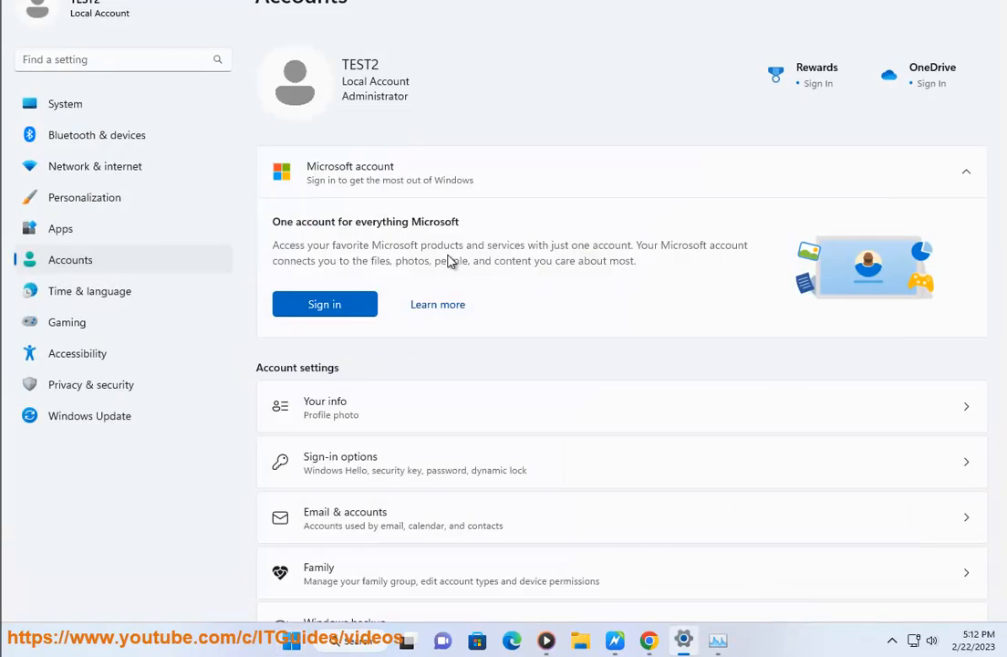
{"action": "left_click", "coordinate": [95, 166]}
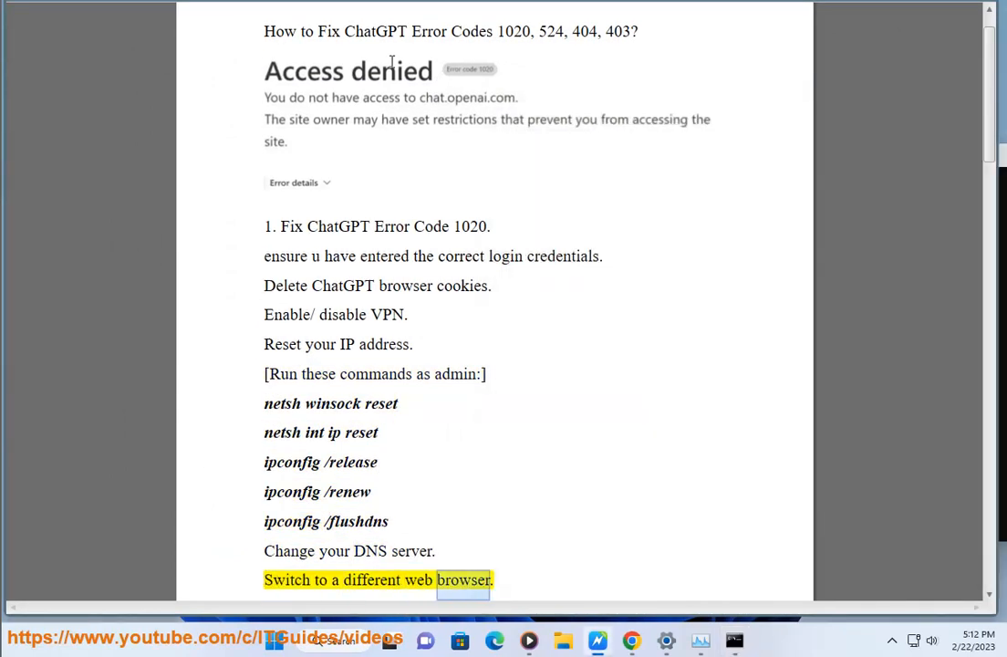
Select the whole 'Contact Customer support.' line at the end of the fix list
{"action": "scroll", "scroll_direction": "down", "scroll_amount": 3}
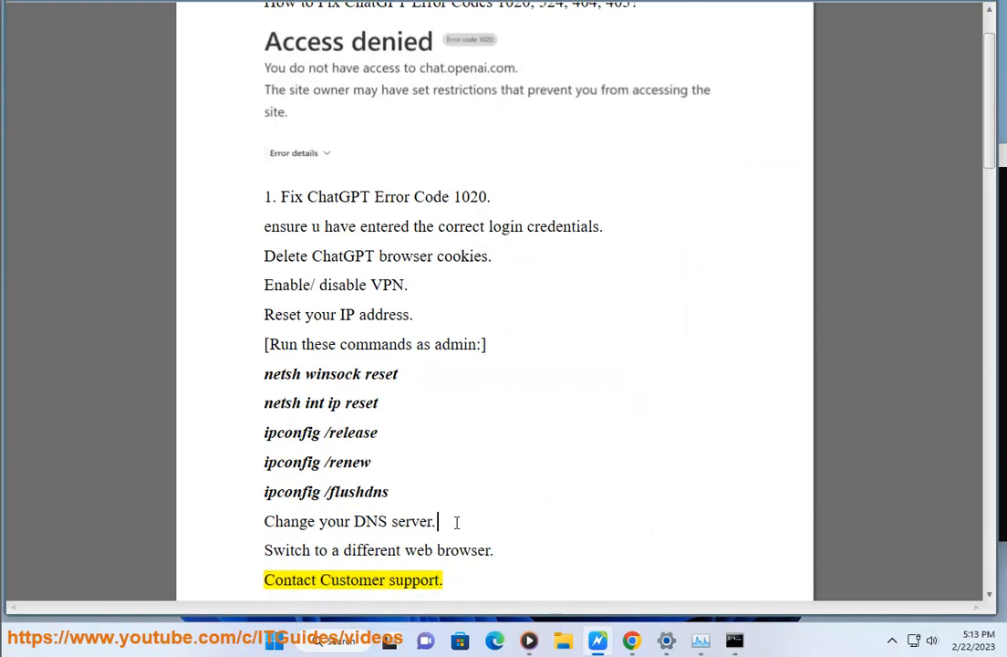
{"action": "triple_click", "coordinate": [350, 522]}
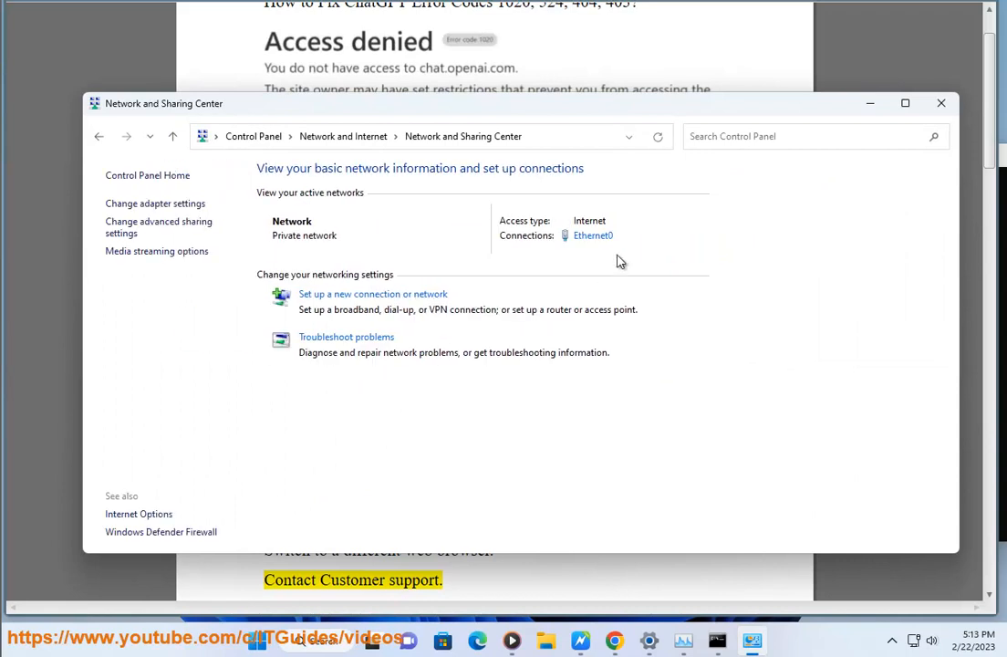
Set the adapter's IPv4 DNS servers to 8.8.8.8 preferred and 1.1.1.1 alternate and confirm
{"action": "left_click", "coordinate": [593, 235]}
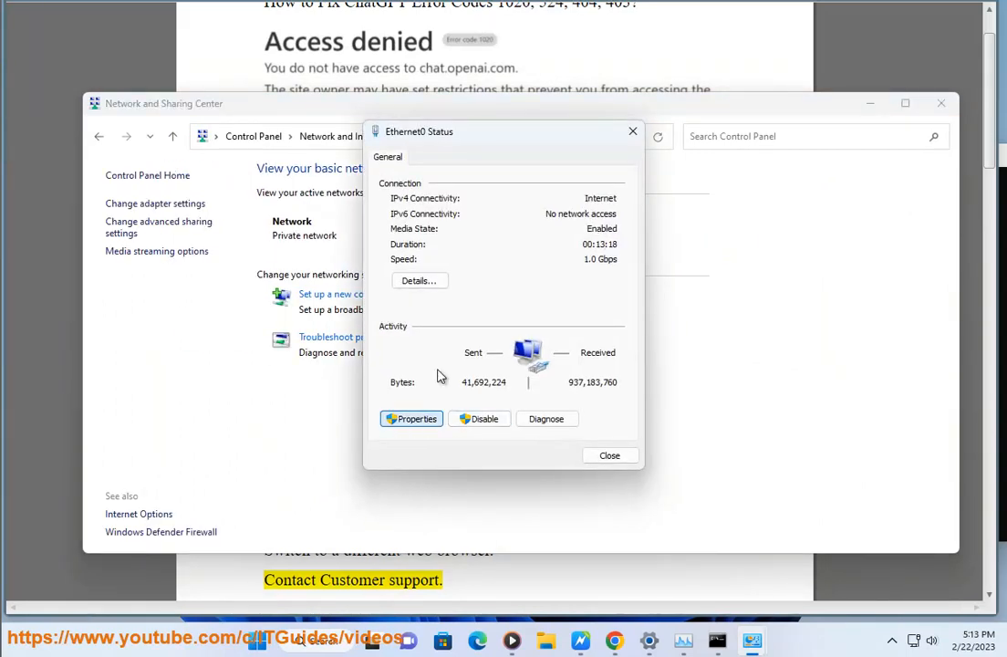
{"action": "left_click", "coordinate": [413, 418]}
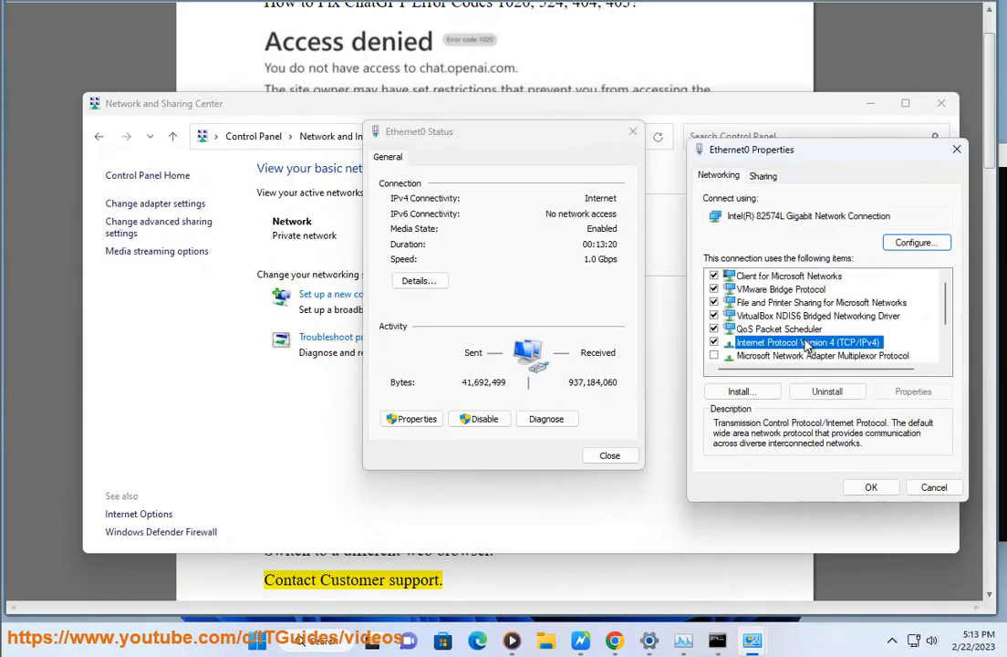
{"action": "left_click", "coordinate": [913, 390]}
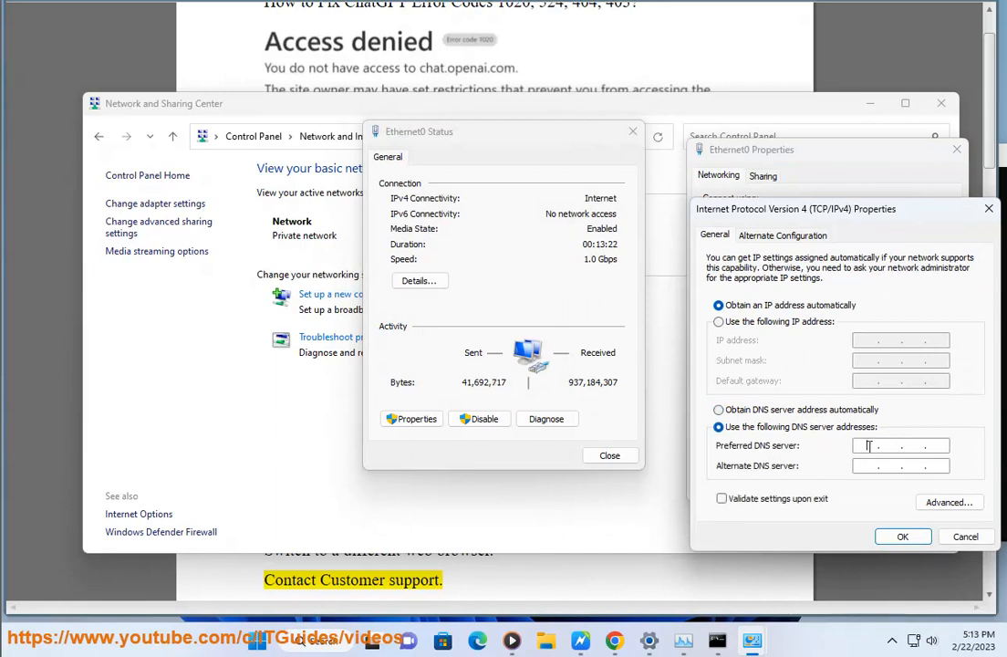
{"action": "type", "text": "8.8.8.8"}
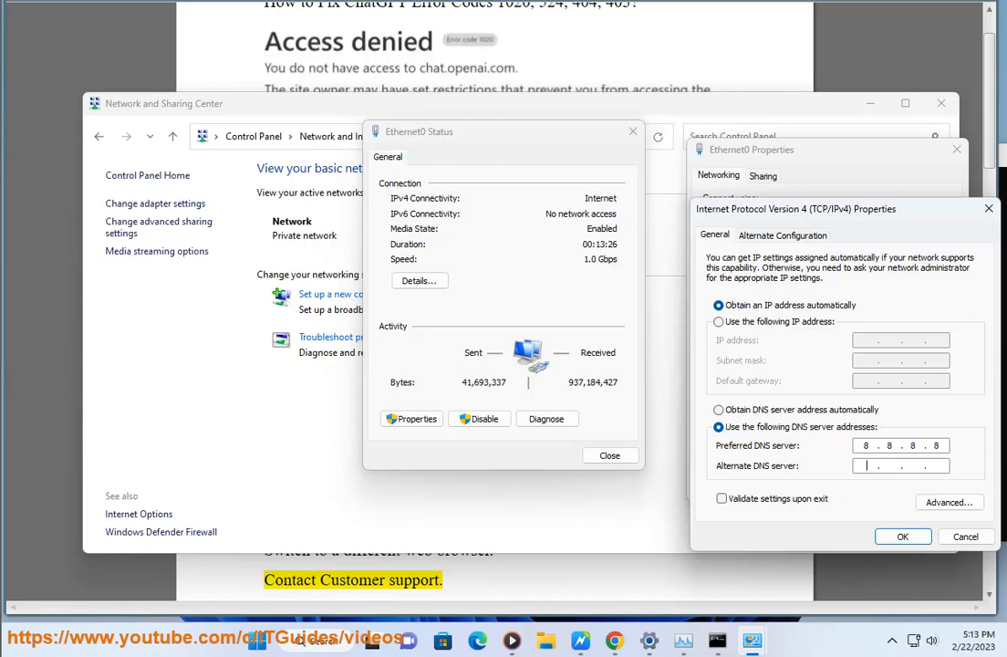
{"action": "type", "text": "1.1.1.1"}
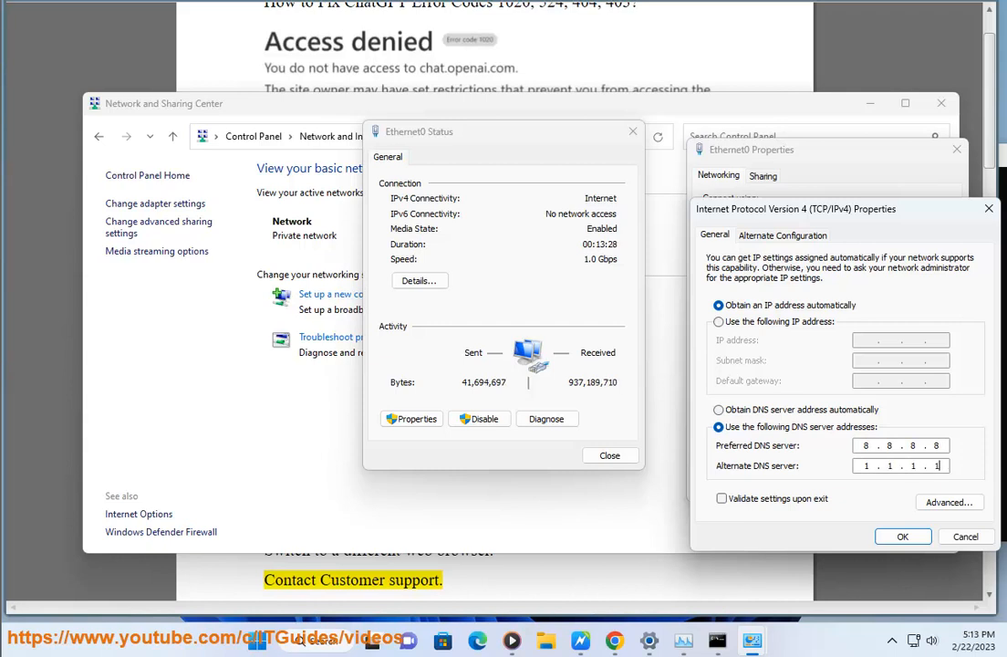
{"action": "left_click", "coordinate": [903, 536]}
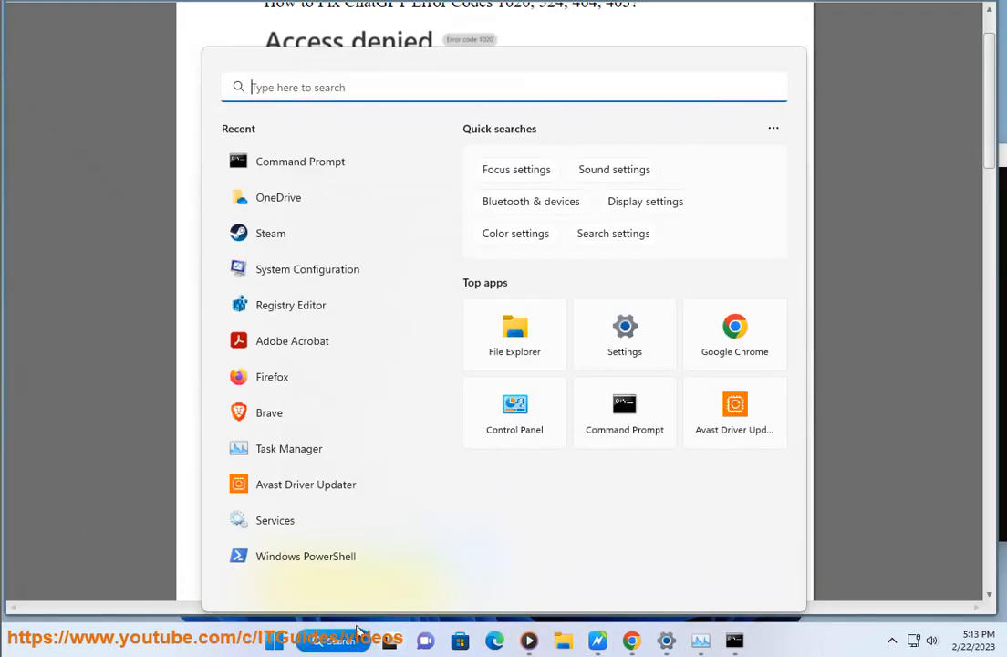
Review the OpenAI login and ChatGPT blog tabs, selecting the blog page's web address
{"action": "type", "text": "FF"}
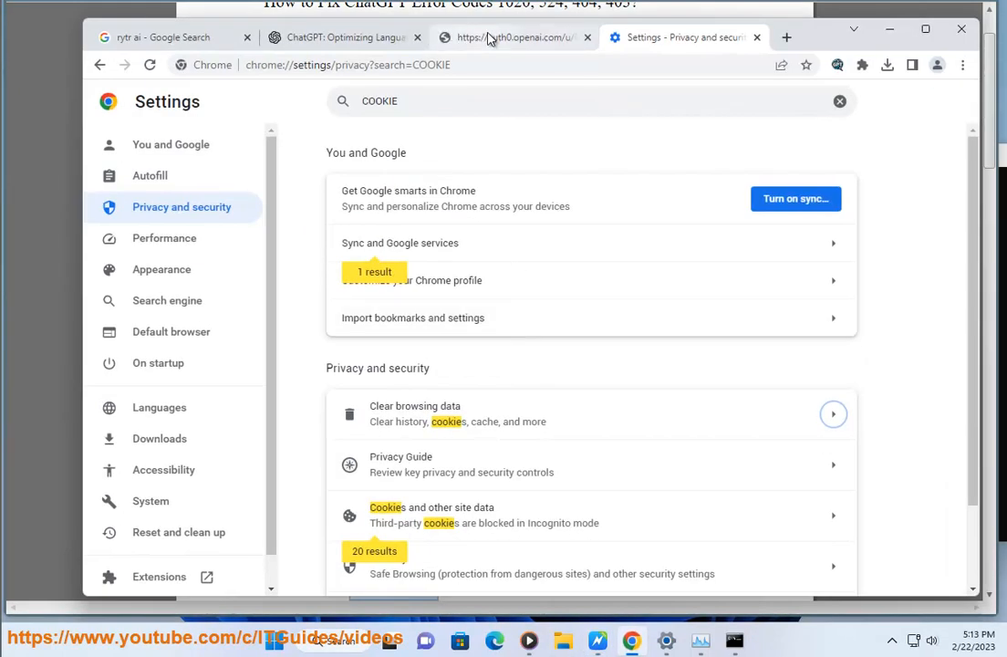
{"action": "left_click", "coordinate": [511, 36]}
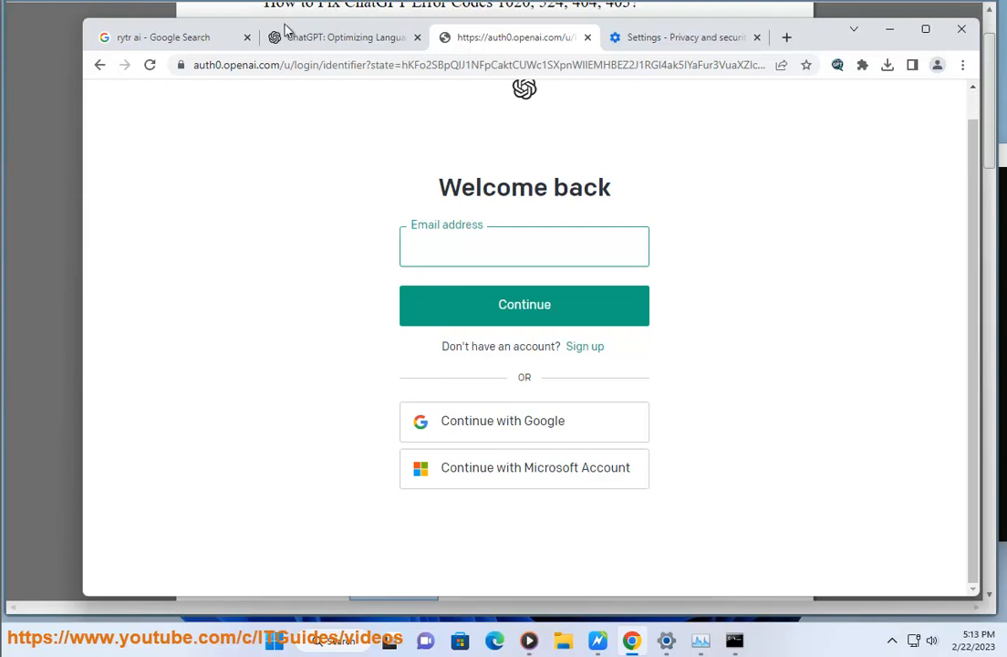
{"action": "left_click", "coordinate": [345, 36]}
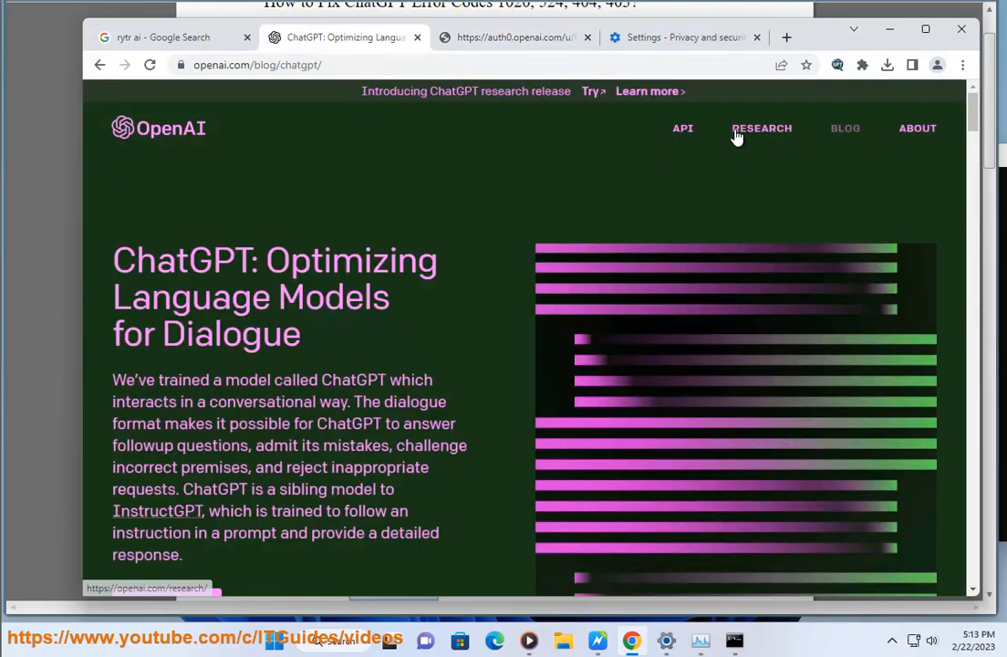
{"action": "mouse_move", "coordinate": [906, 131]}
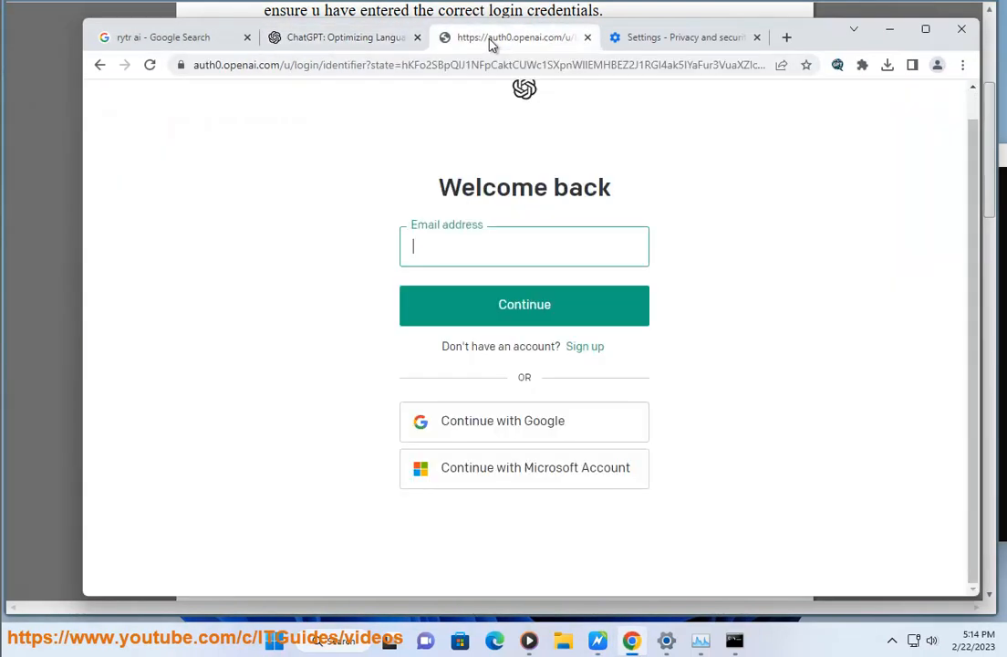
{"action": "left_click", "coordinate": [345, 36]}
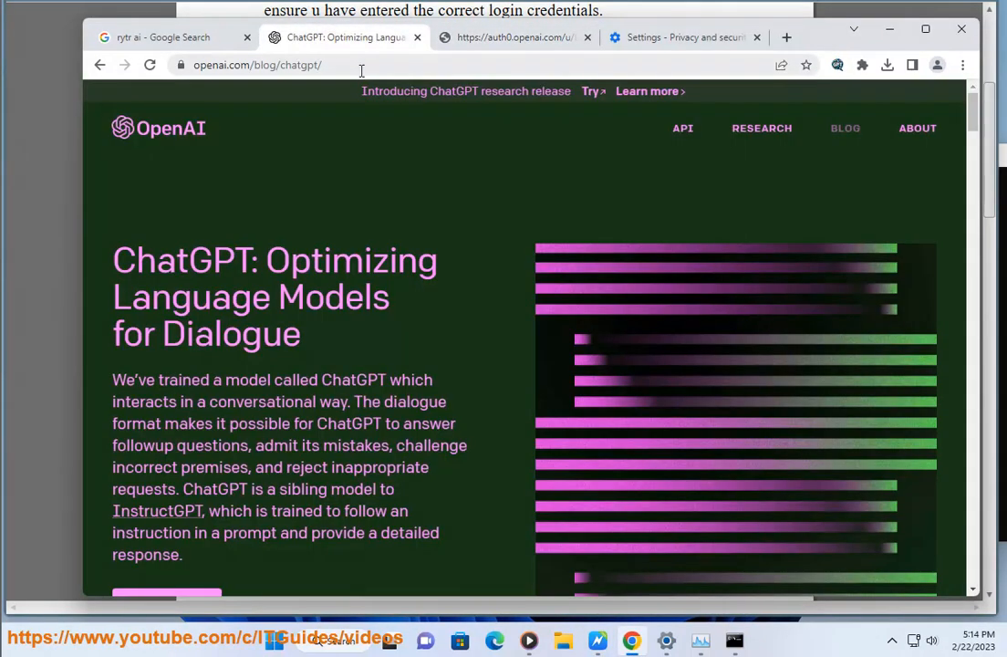
{"action": "left_click", "coordinate": [265, 66]}
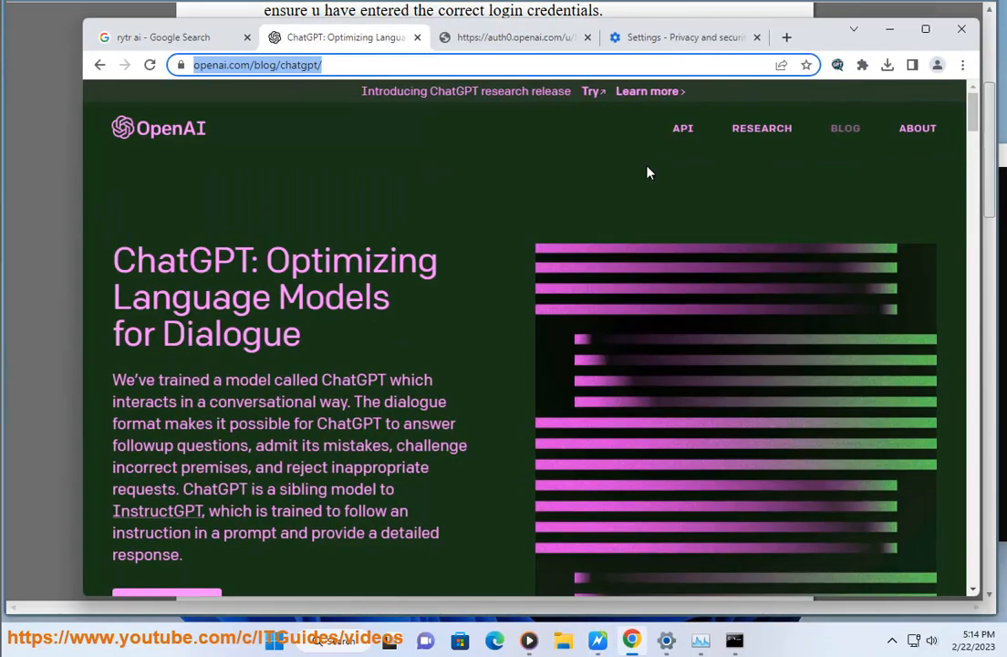
Clear all-time history, cookies and cached files from the Chrome settings tab
{"action": "left_click", "coordinate": [685, 37]}
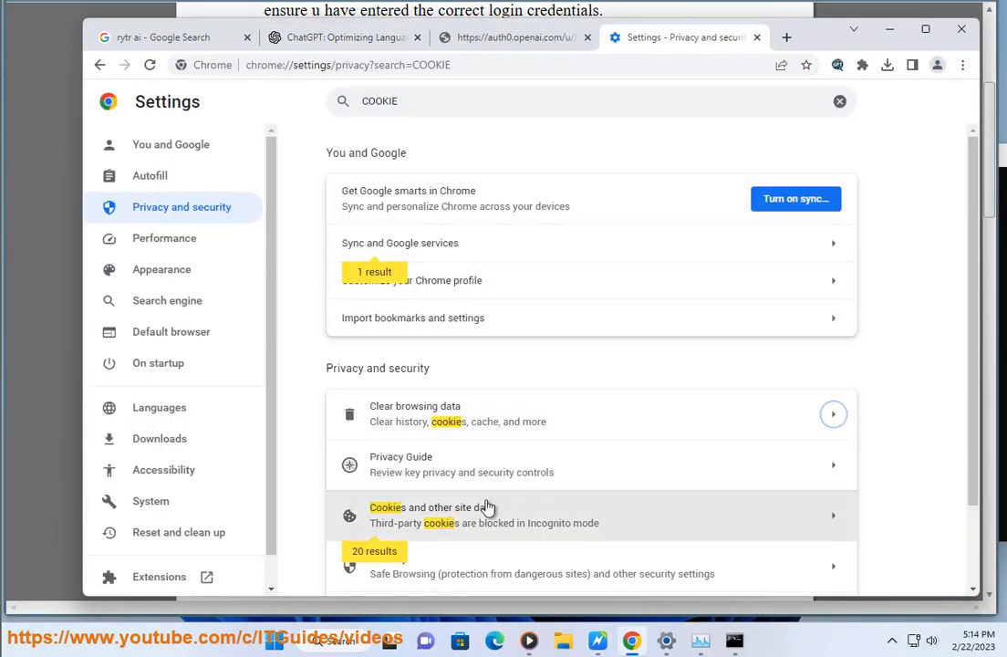
{"action": "left_click", "coordinate": [416, 412]}
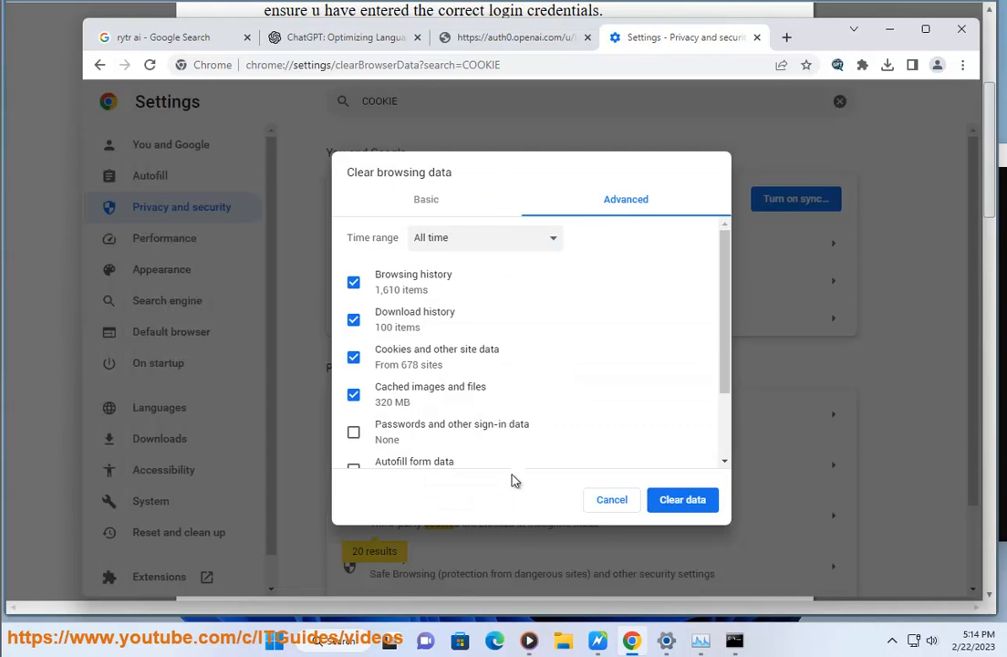
{"action": "left_click", "coordinate": [612, 500]}
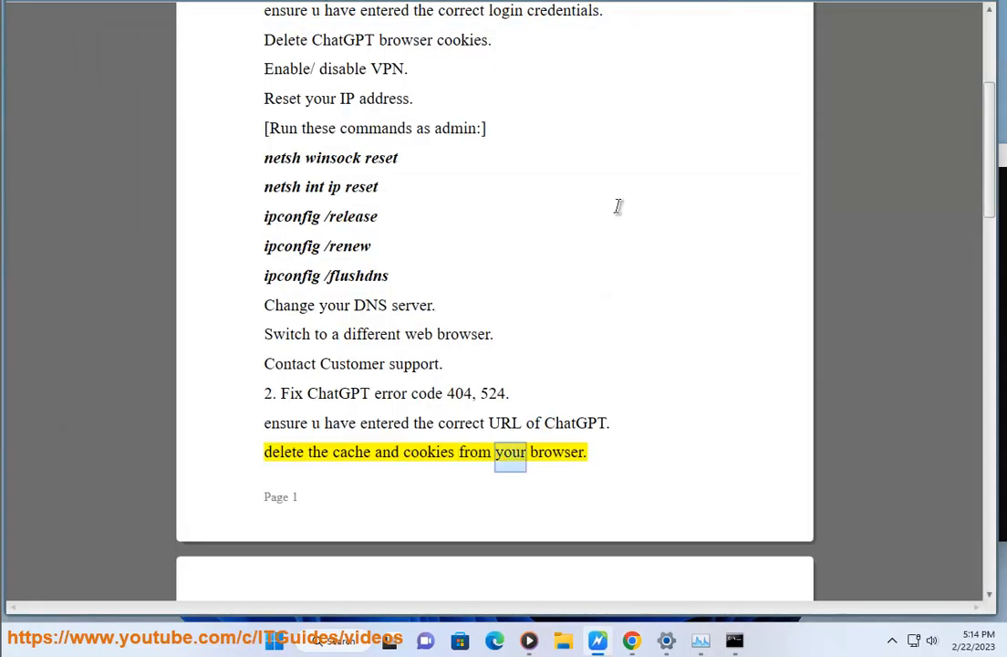
Scroll through the error 524 and 403 notes, then return to the auth0.openai.com login tab
{"action": "scroll", "scroll_direction": "down", "scroll_amount": 3}
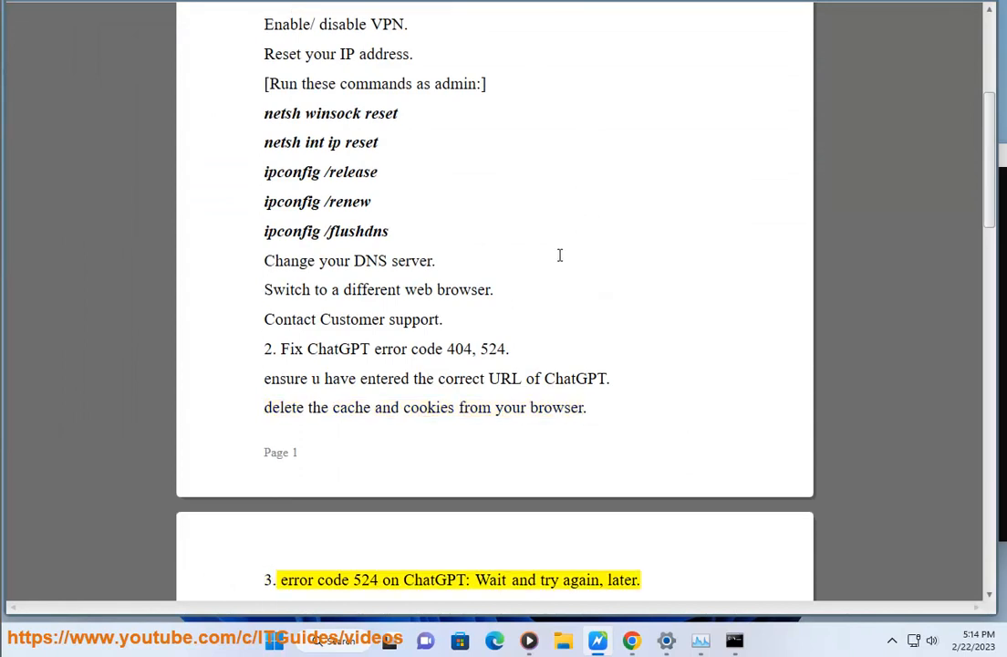
{"action": "scroll", "scroll_direction": "down", "scroll_amount": 3}
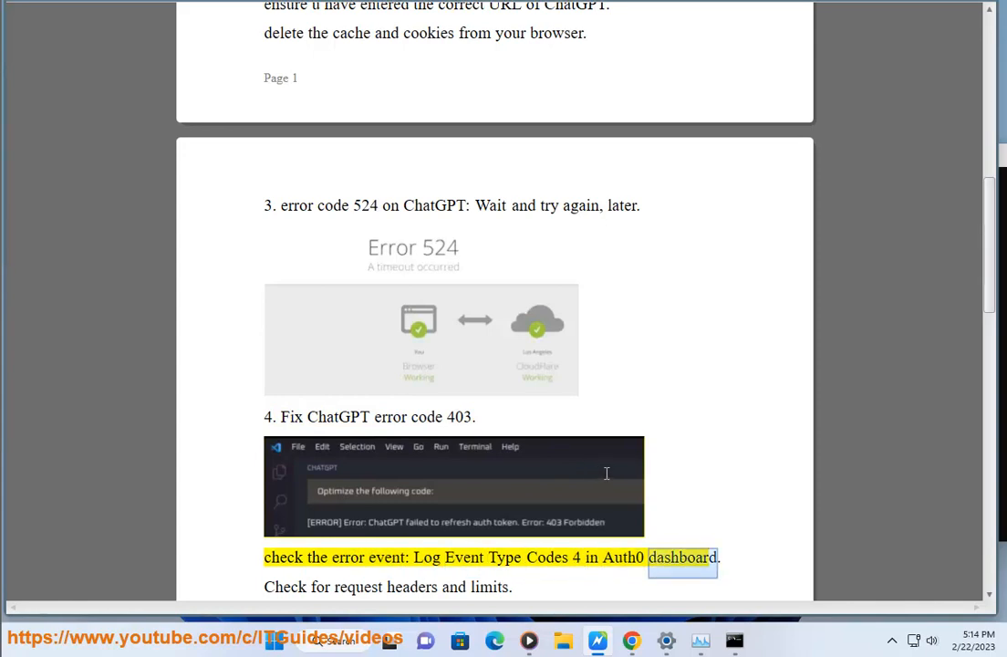
{"action": "scroll", "scroll_direction": "down", "scroll_amount": 3}
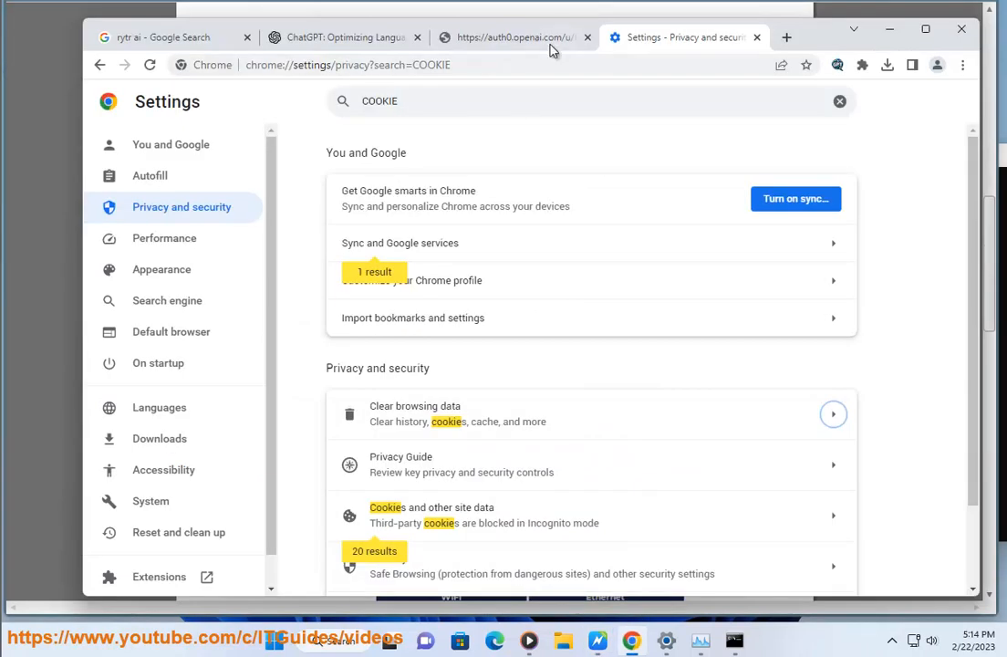
{"action": "left_click", "coordinate": [511, 37]}
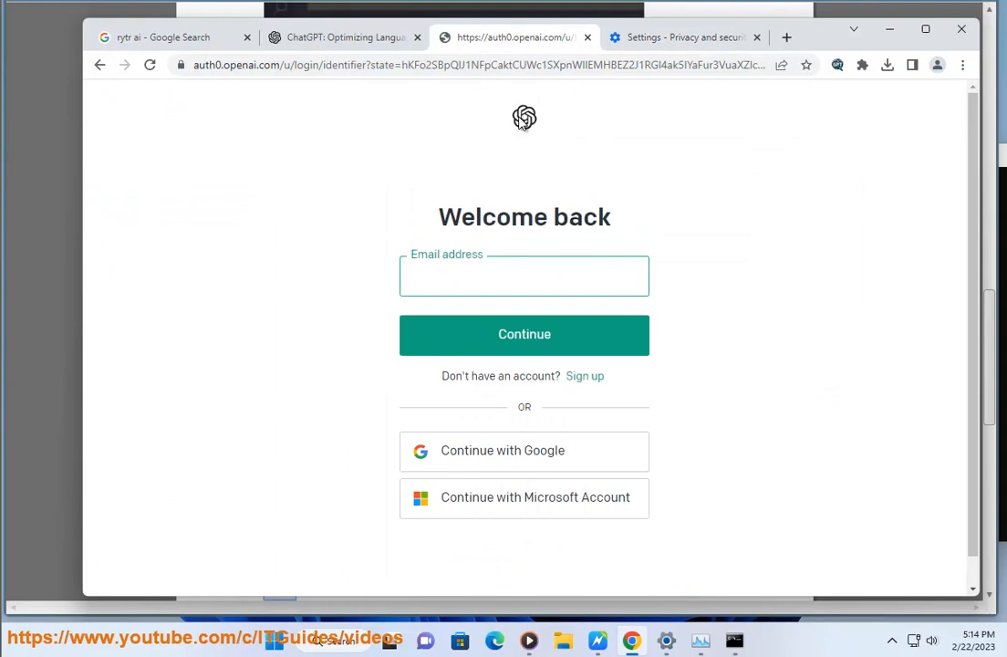